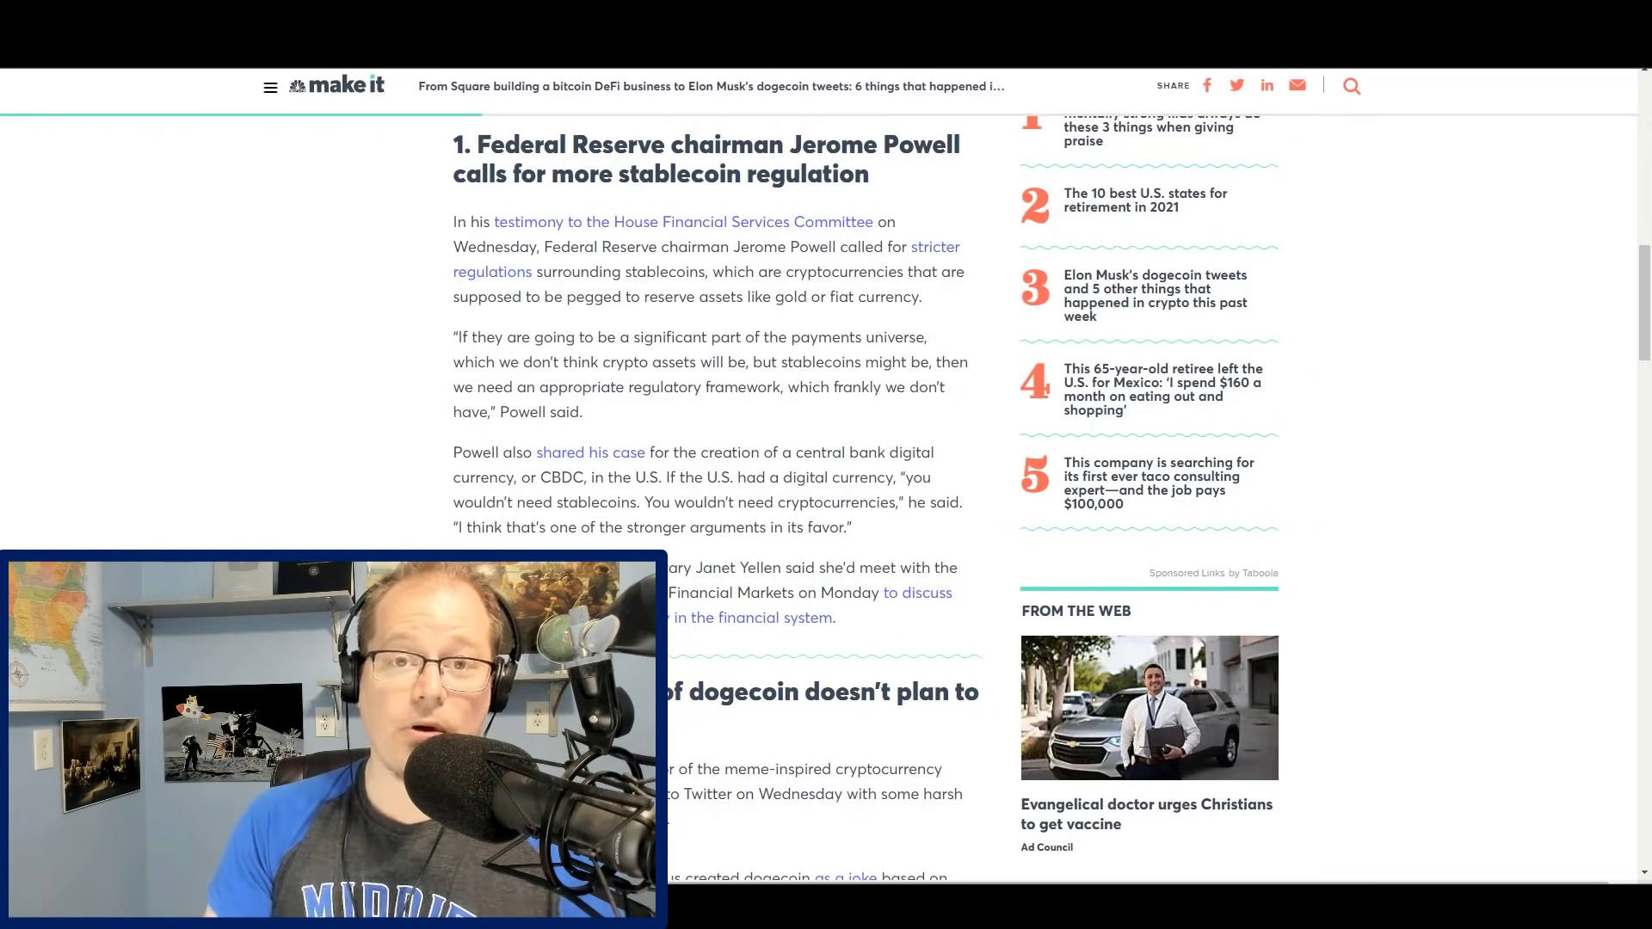
Read further down the CNBC Make It roundup on Powell's stablecoin regulation call.
scroll("down", 3)
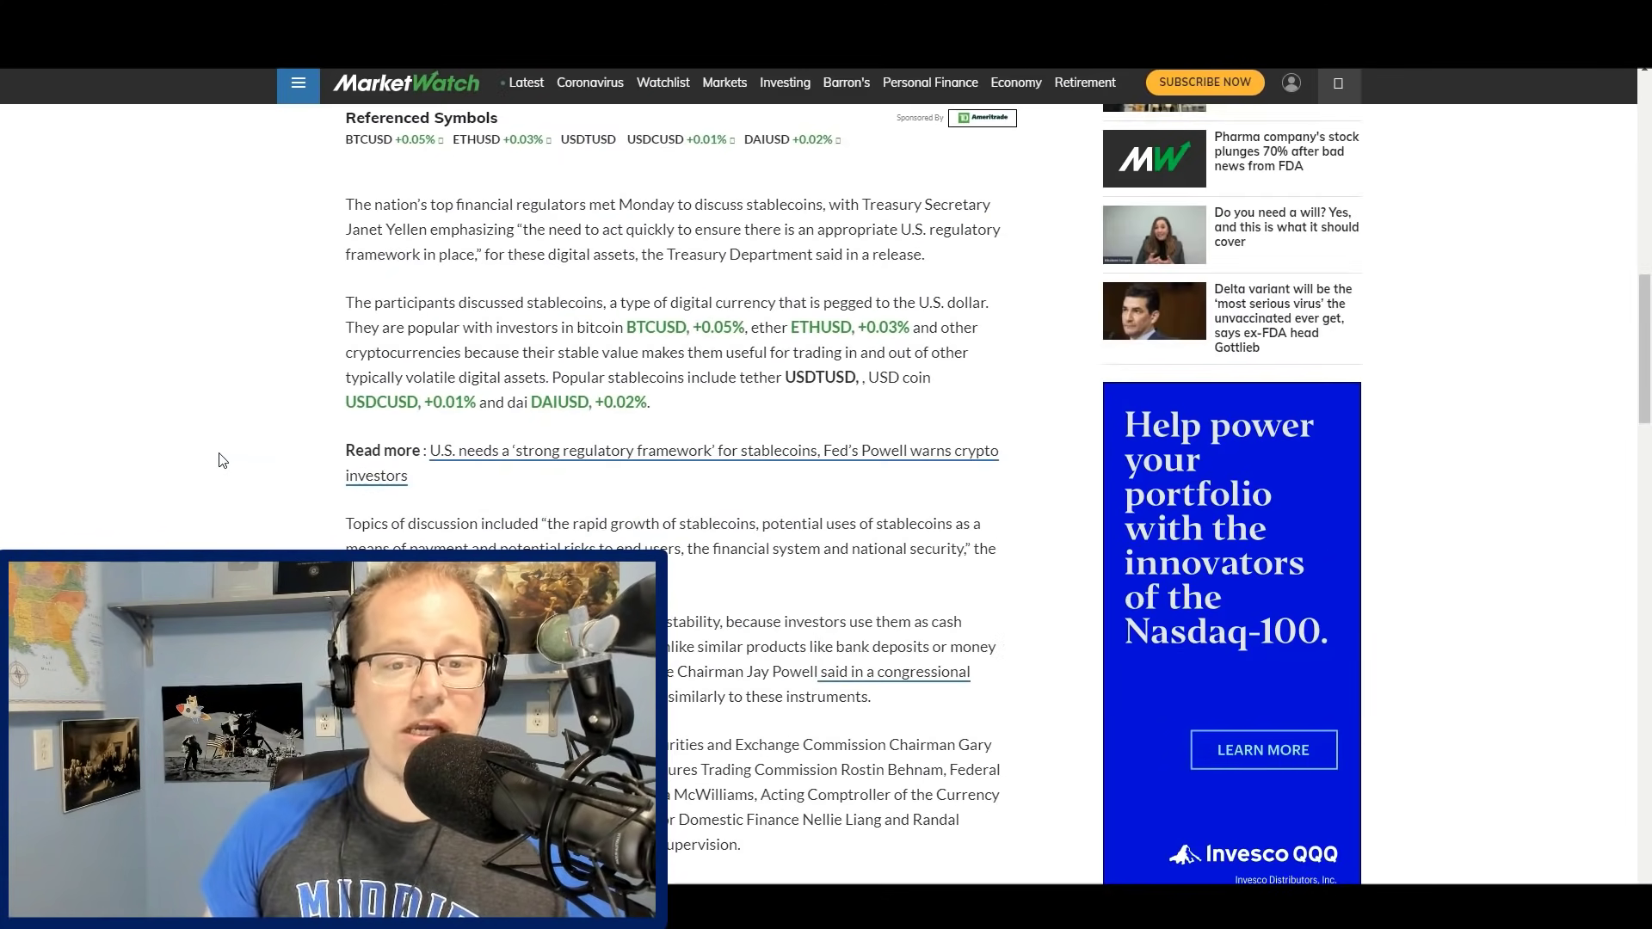
Read through the MarketWatch story on regulators meeting about stablecoins.
scroll("down", 3)
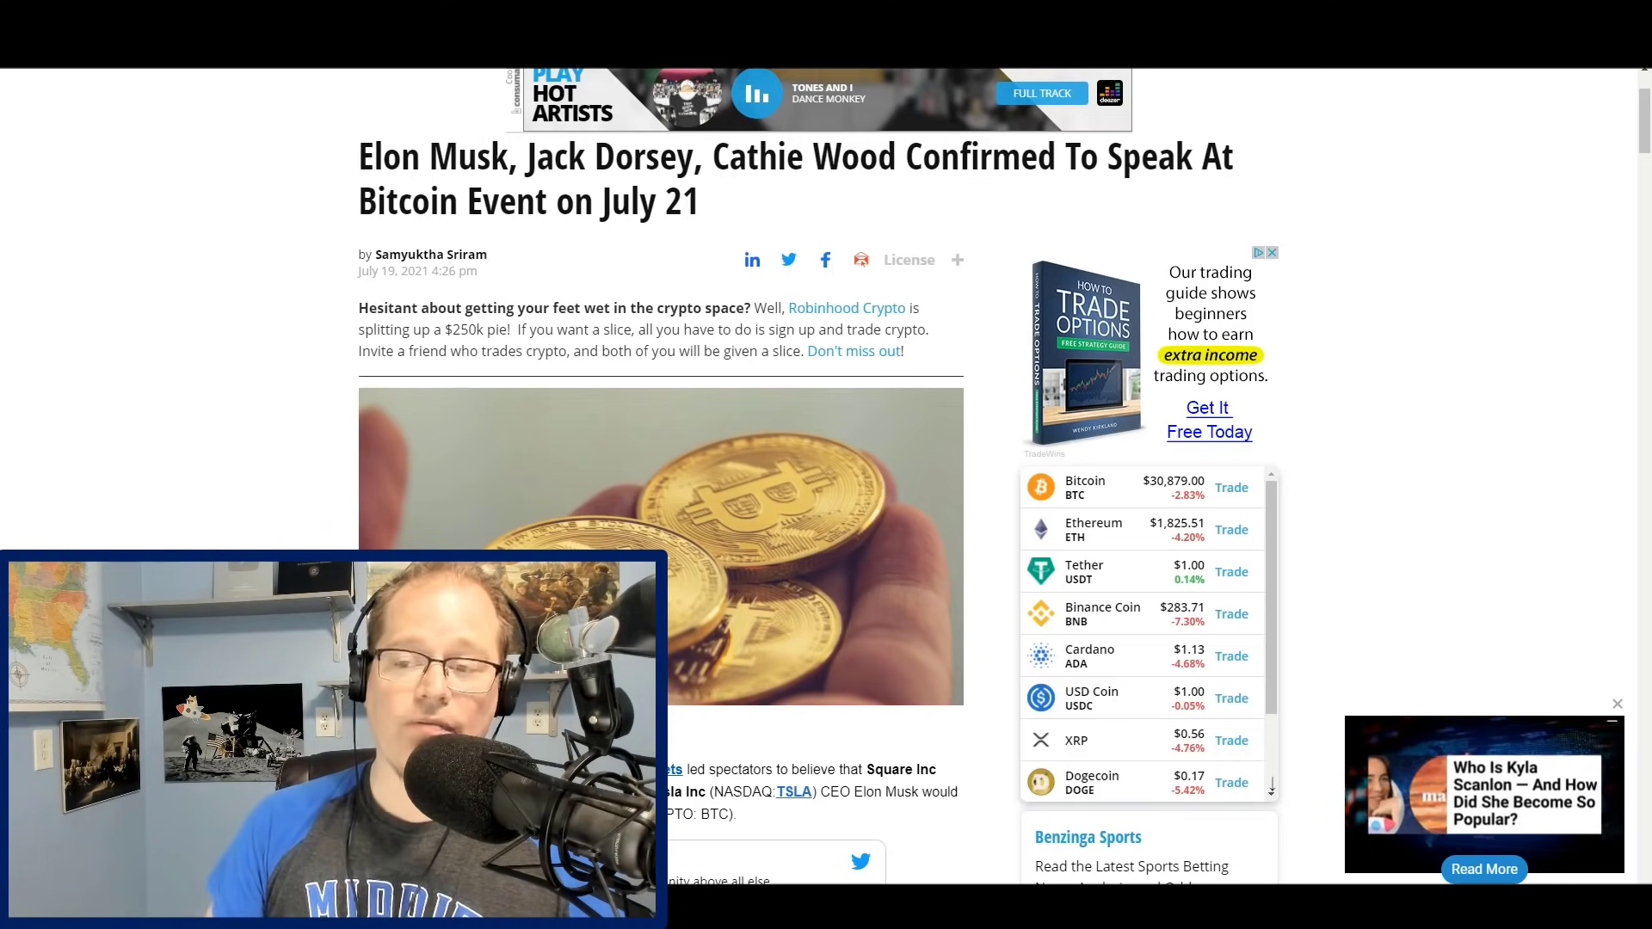
Follow the Benzinga article's link to the referenced tweet about the July 21 Bitcoin event.
left_click(1621, 702)
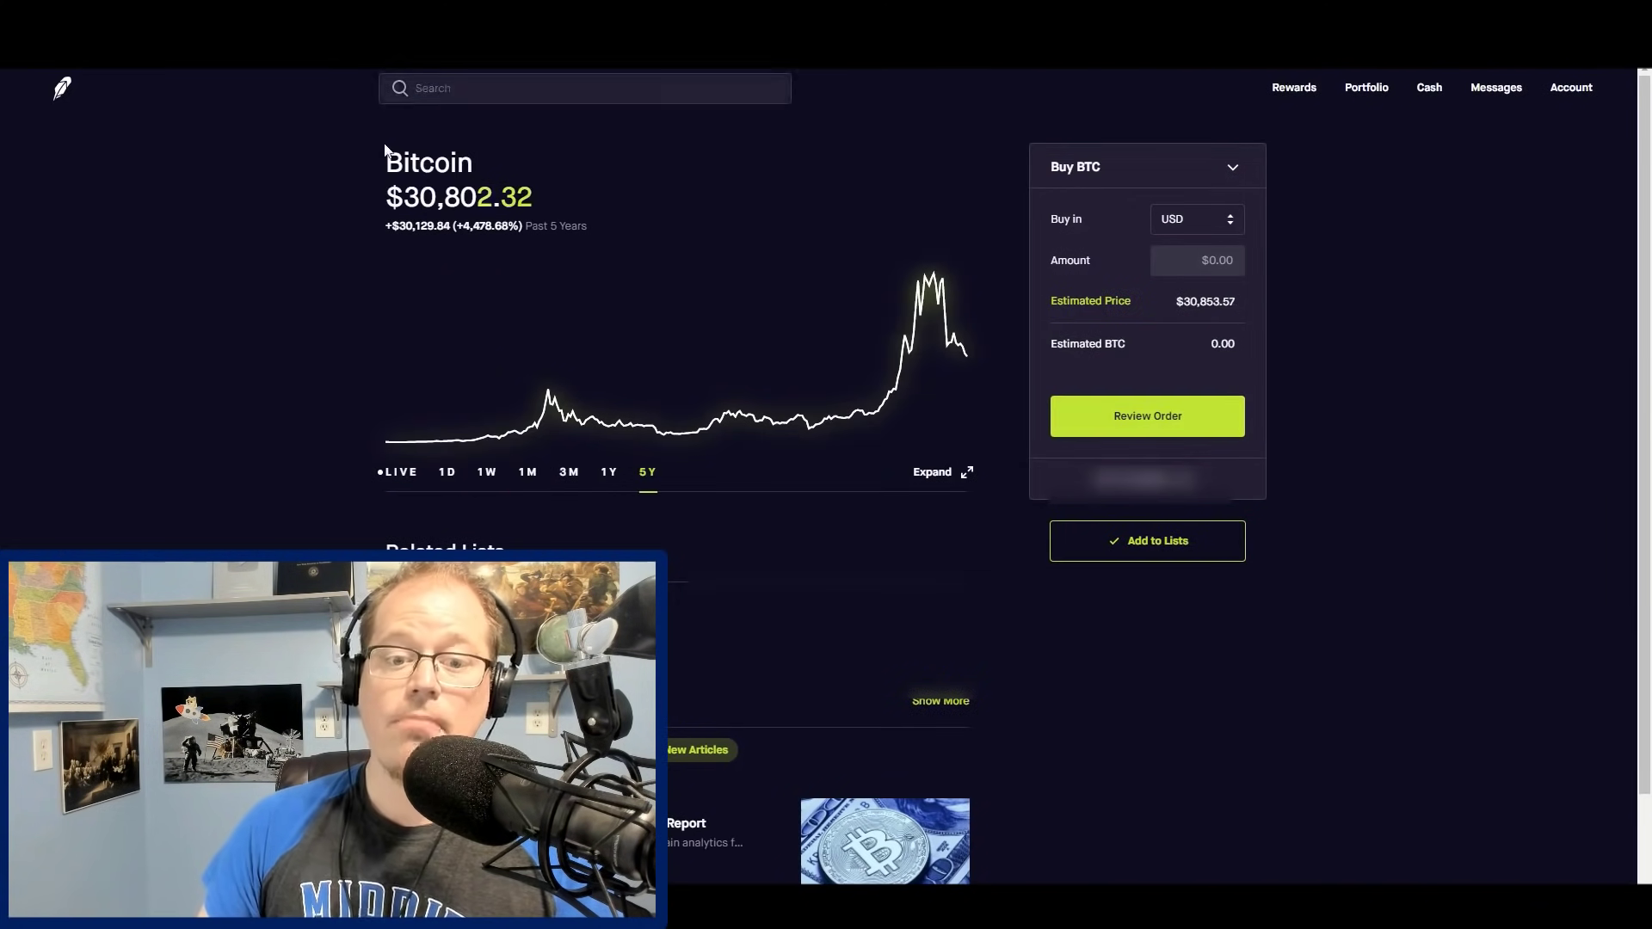
Search Dogecoin and bring up its Robinhood page with the one-day chart.
left_click(446, 472)
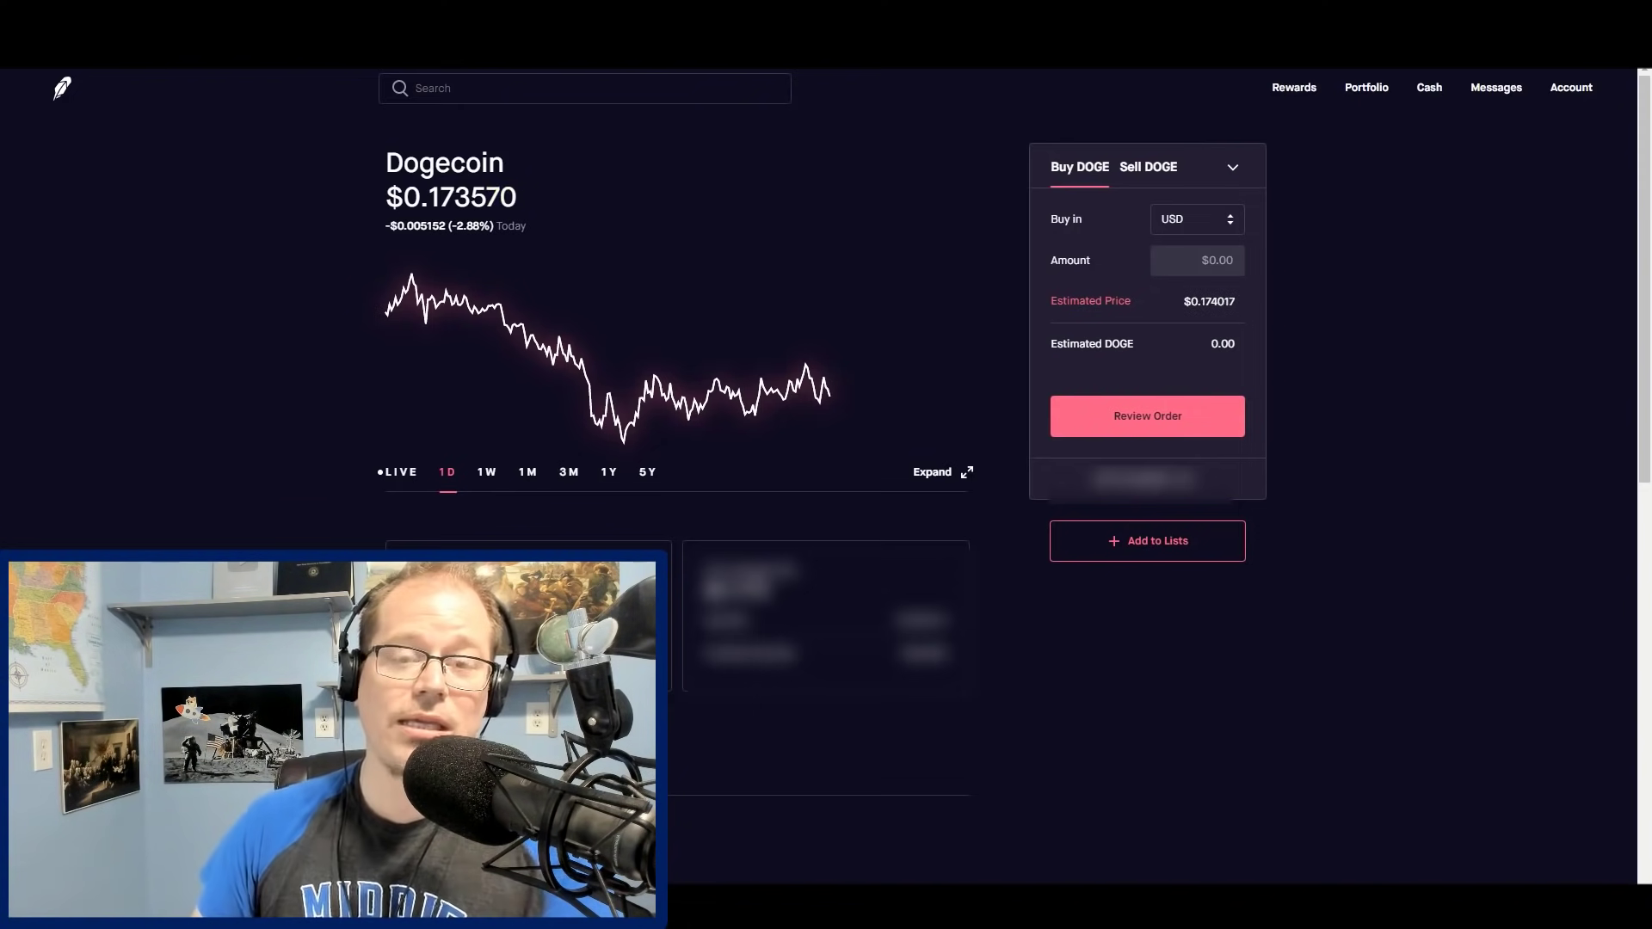
mouse_move(182, 535)
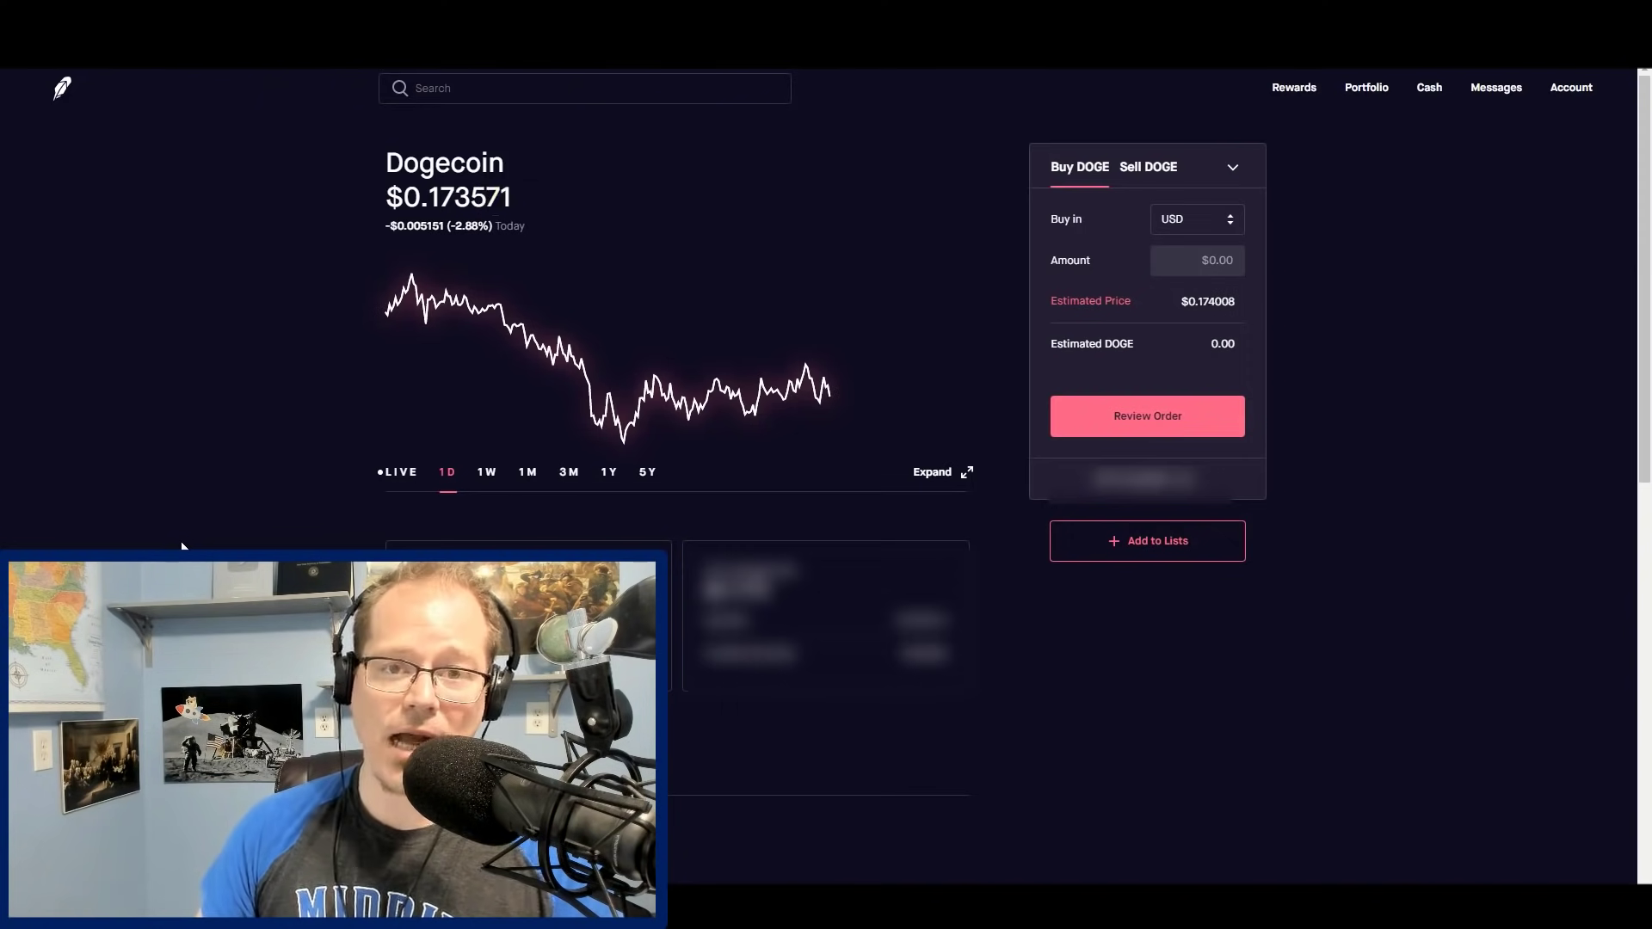
left_click(568, 471)
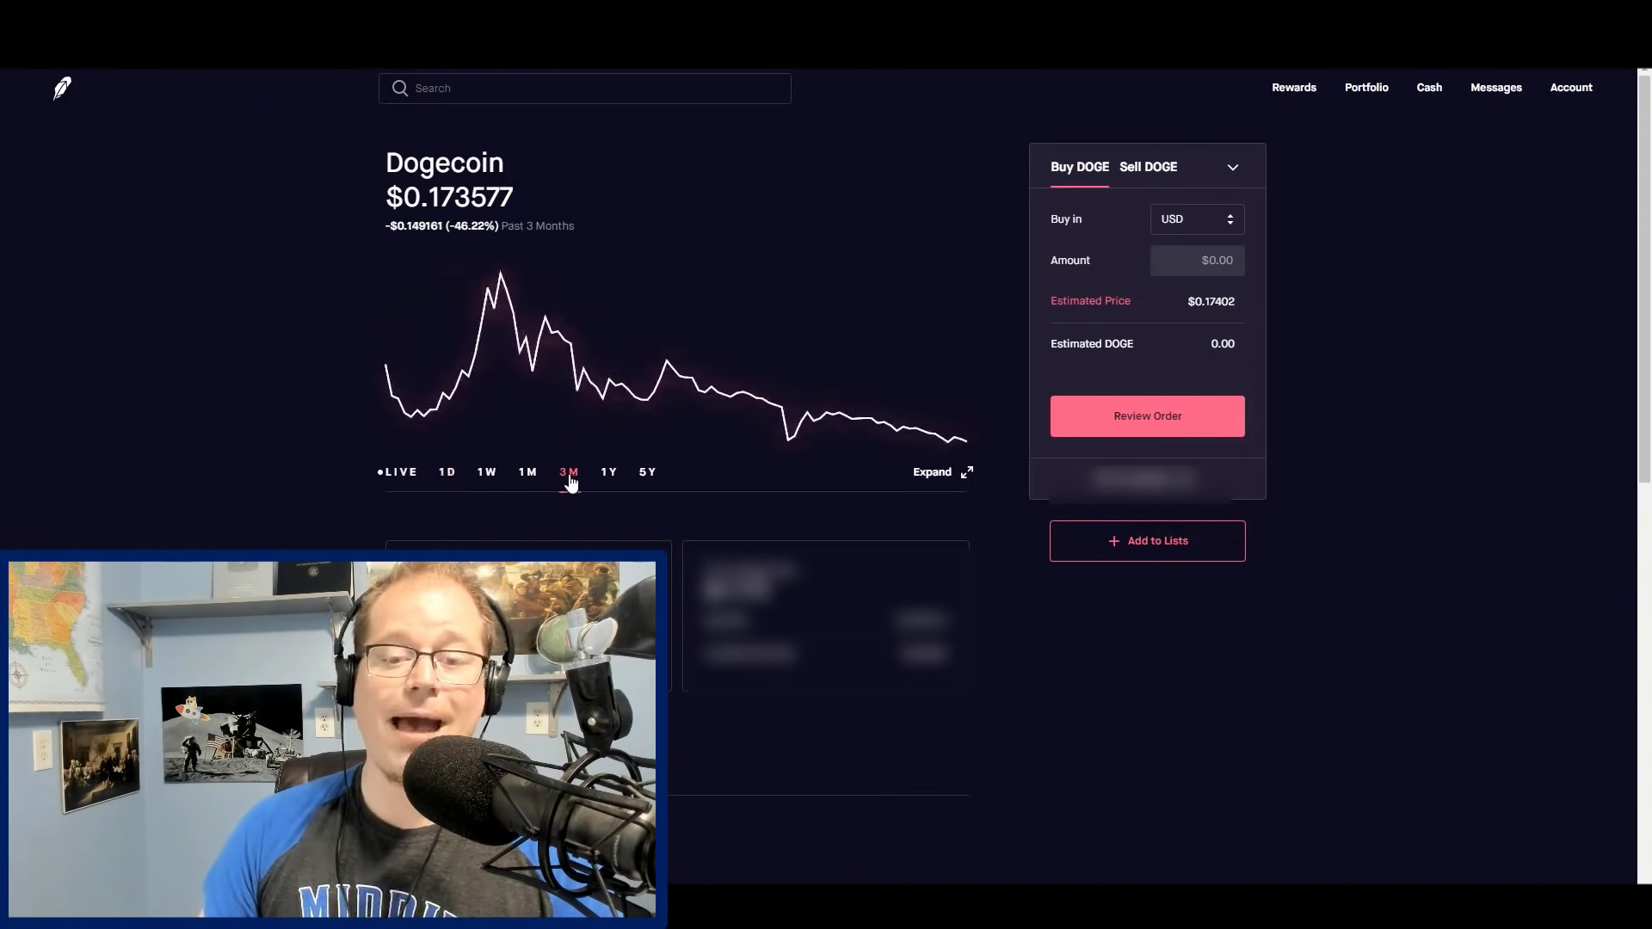
mouse_move(399, 258)
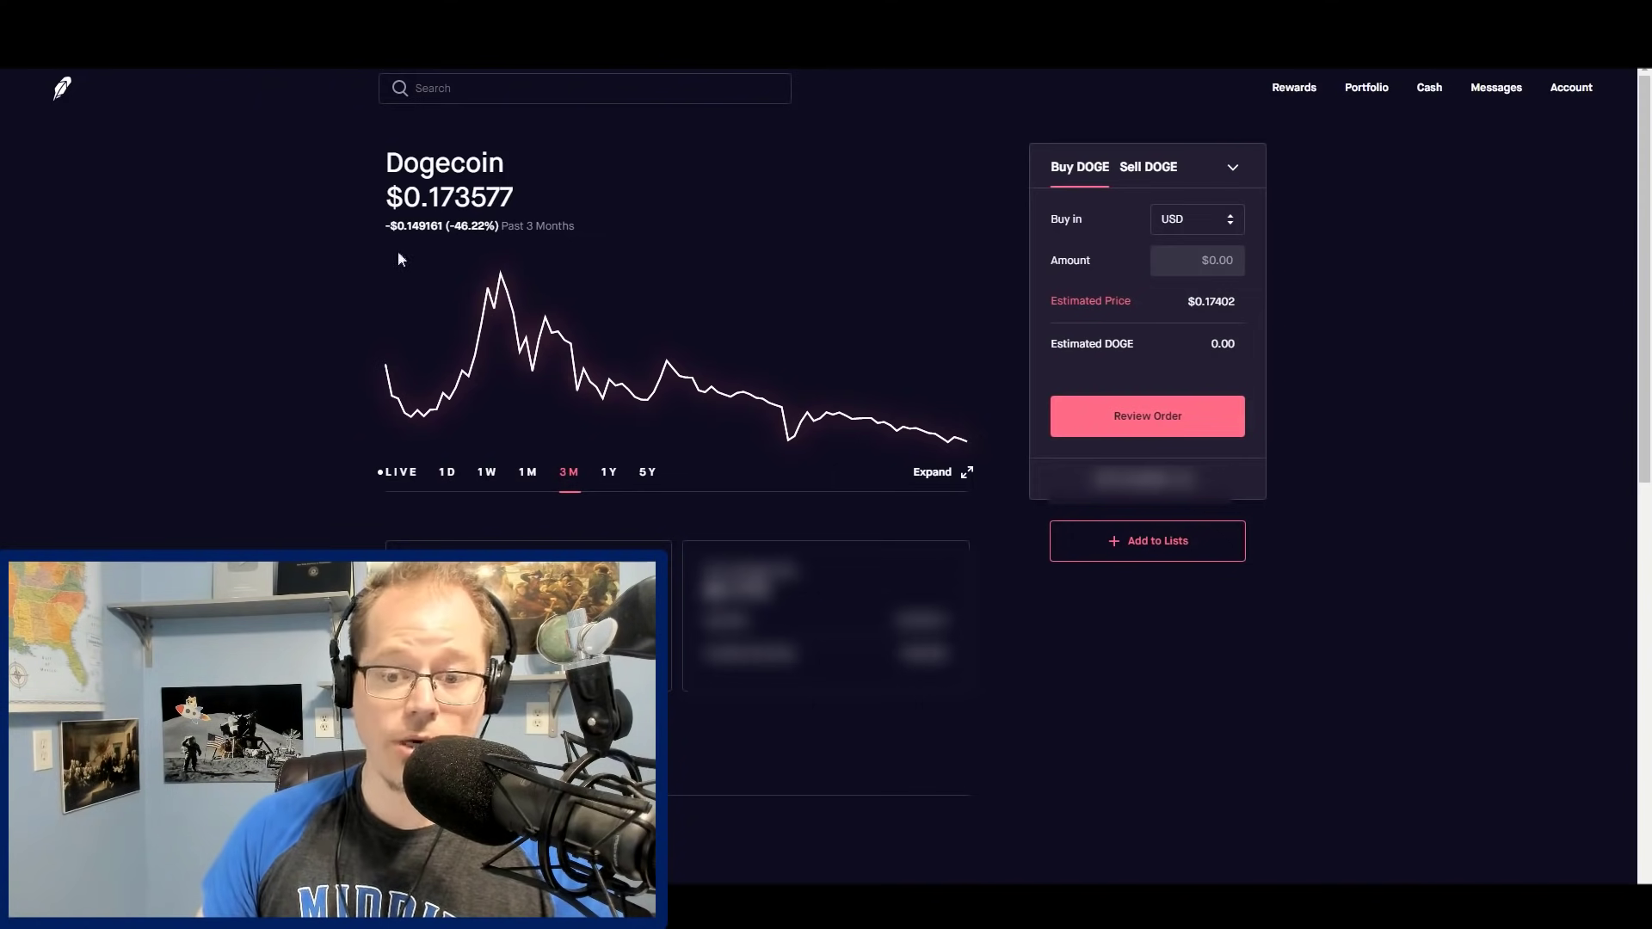
mouse_move(666, 362)
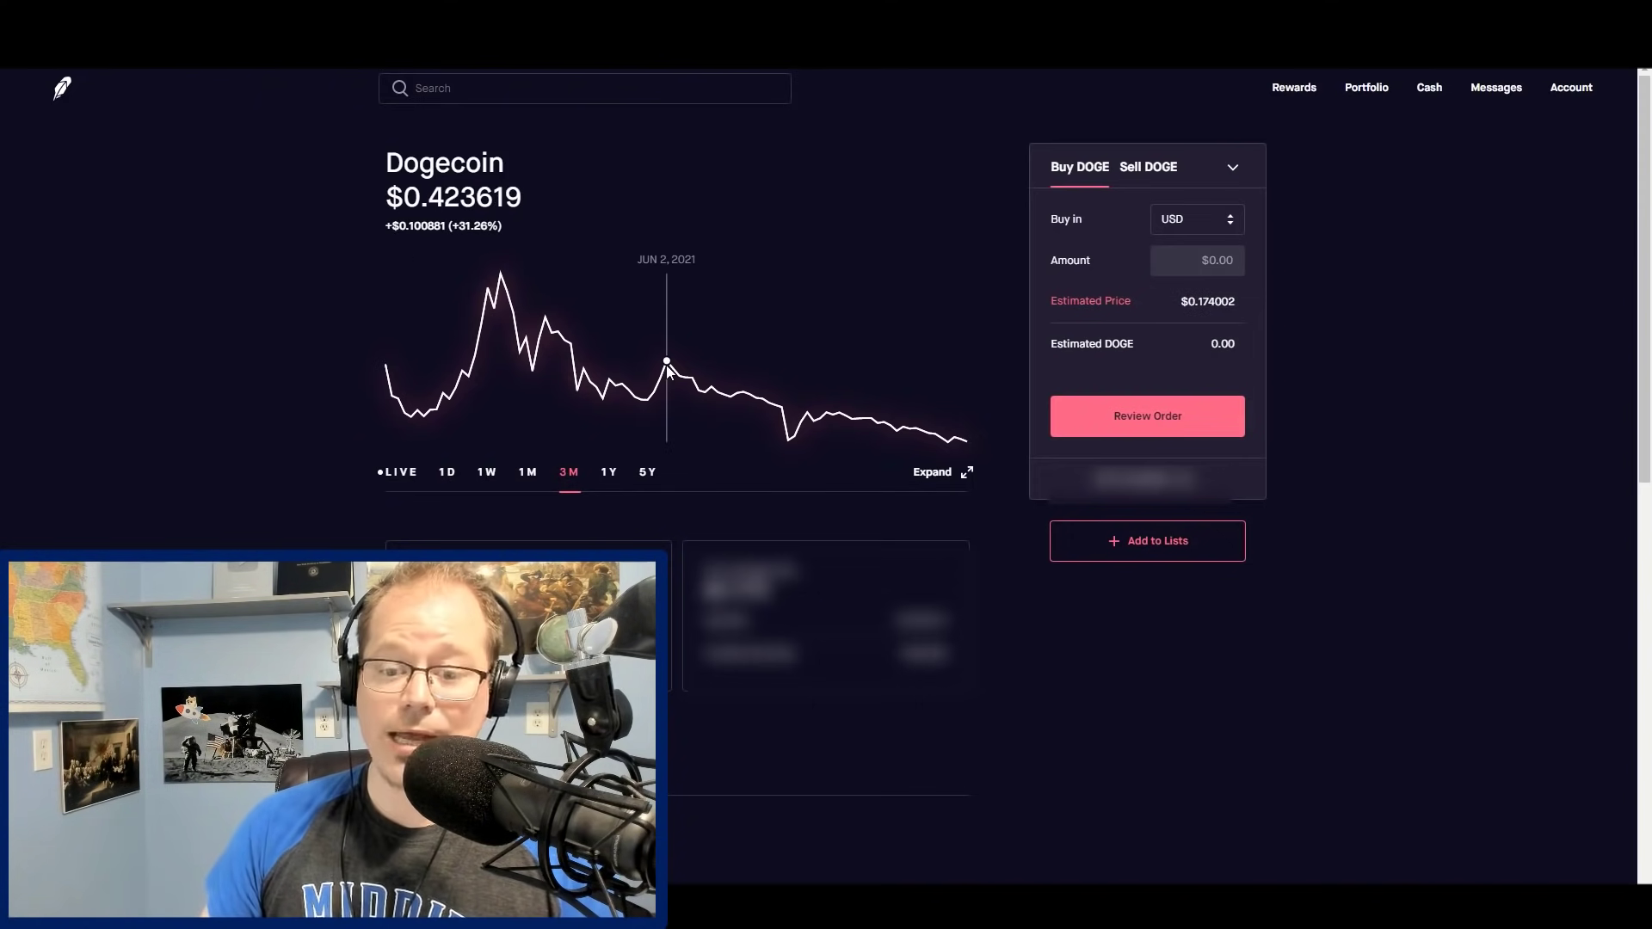
mouse_move(851, 416)
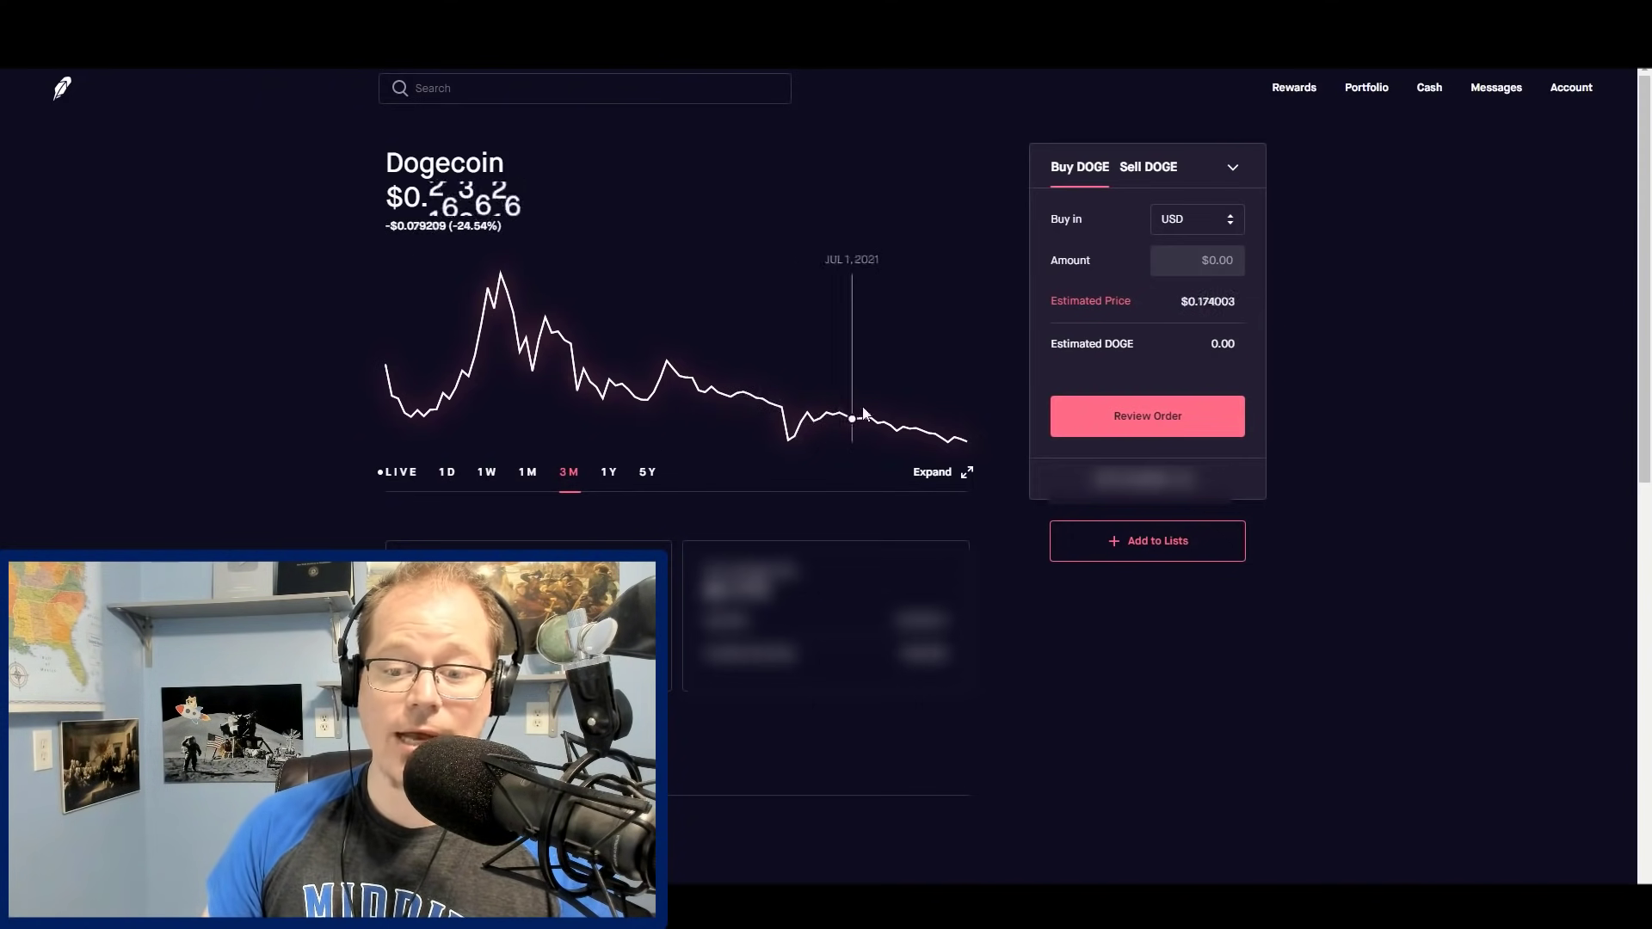
mouse_move(671, 365)
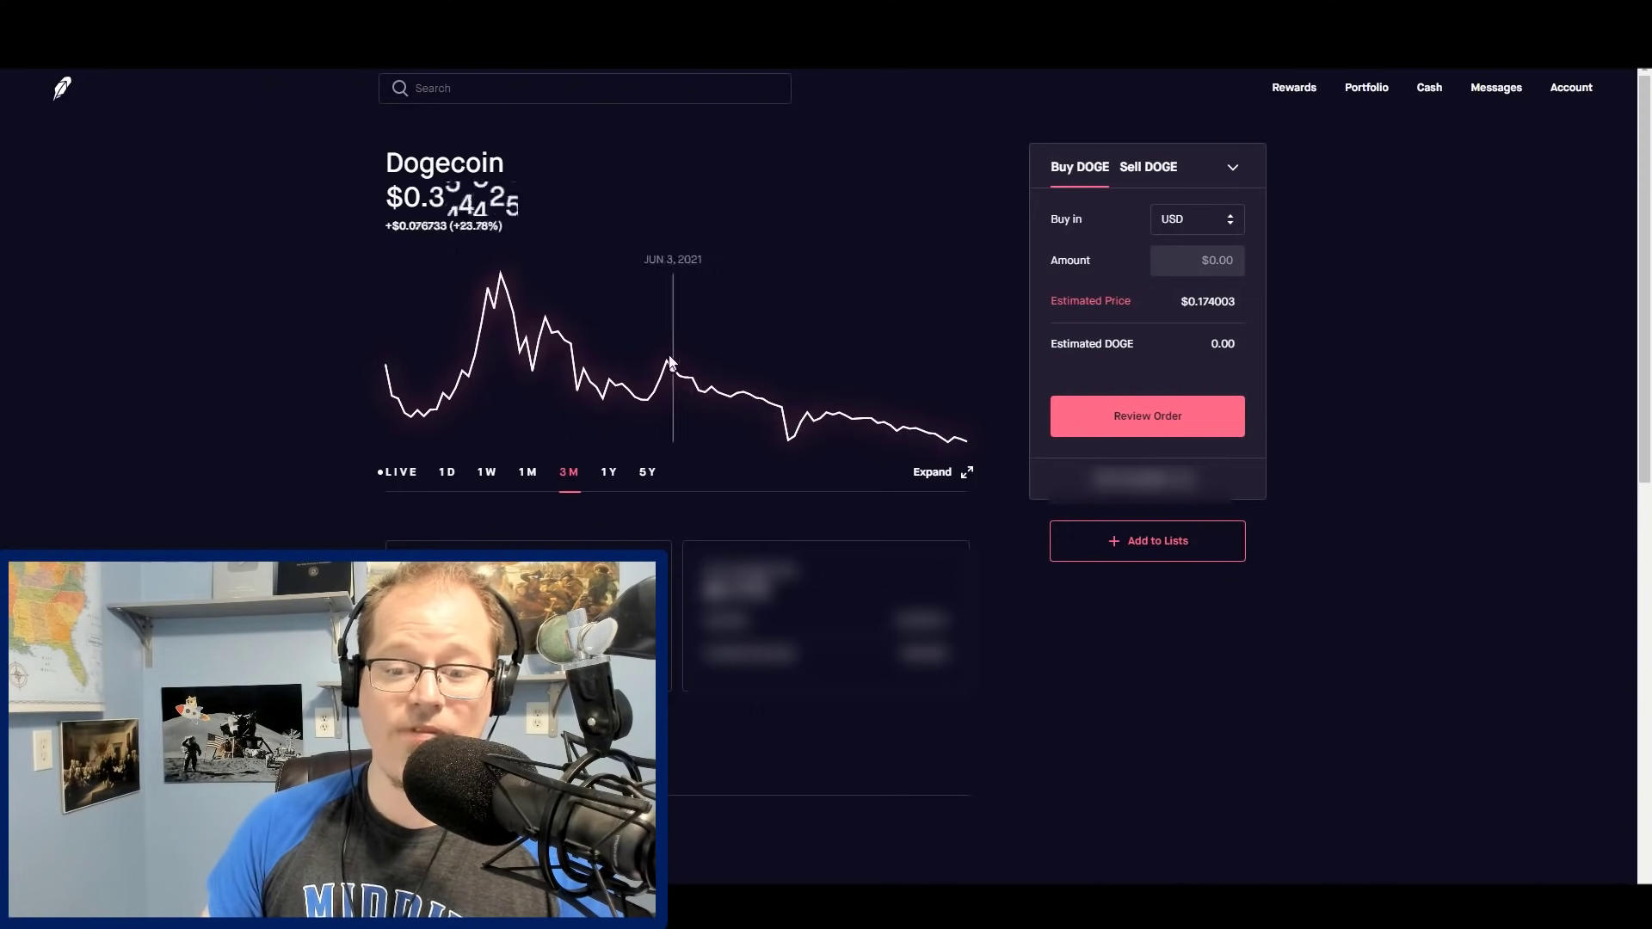
mouse_move(698, 389)
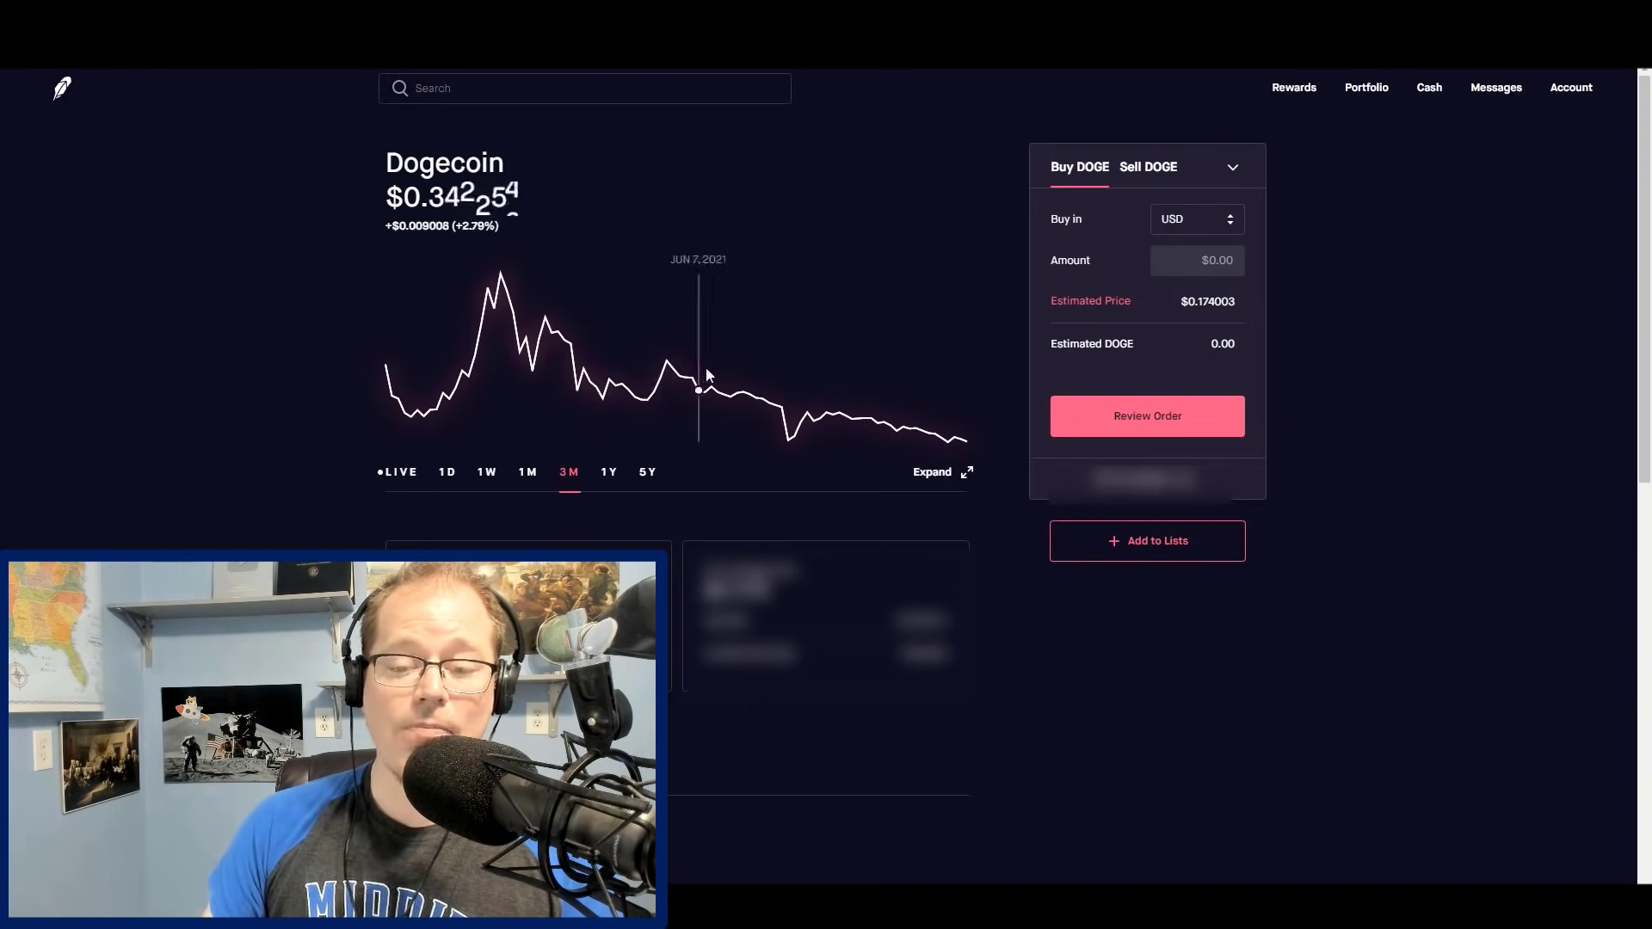
mouse_move(669, 364)
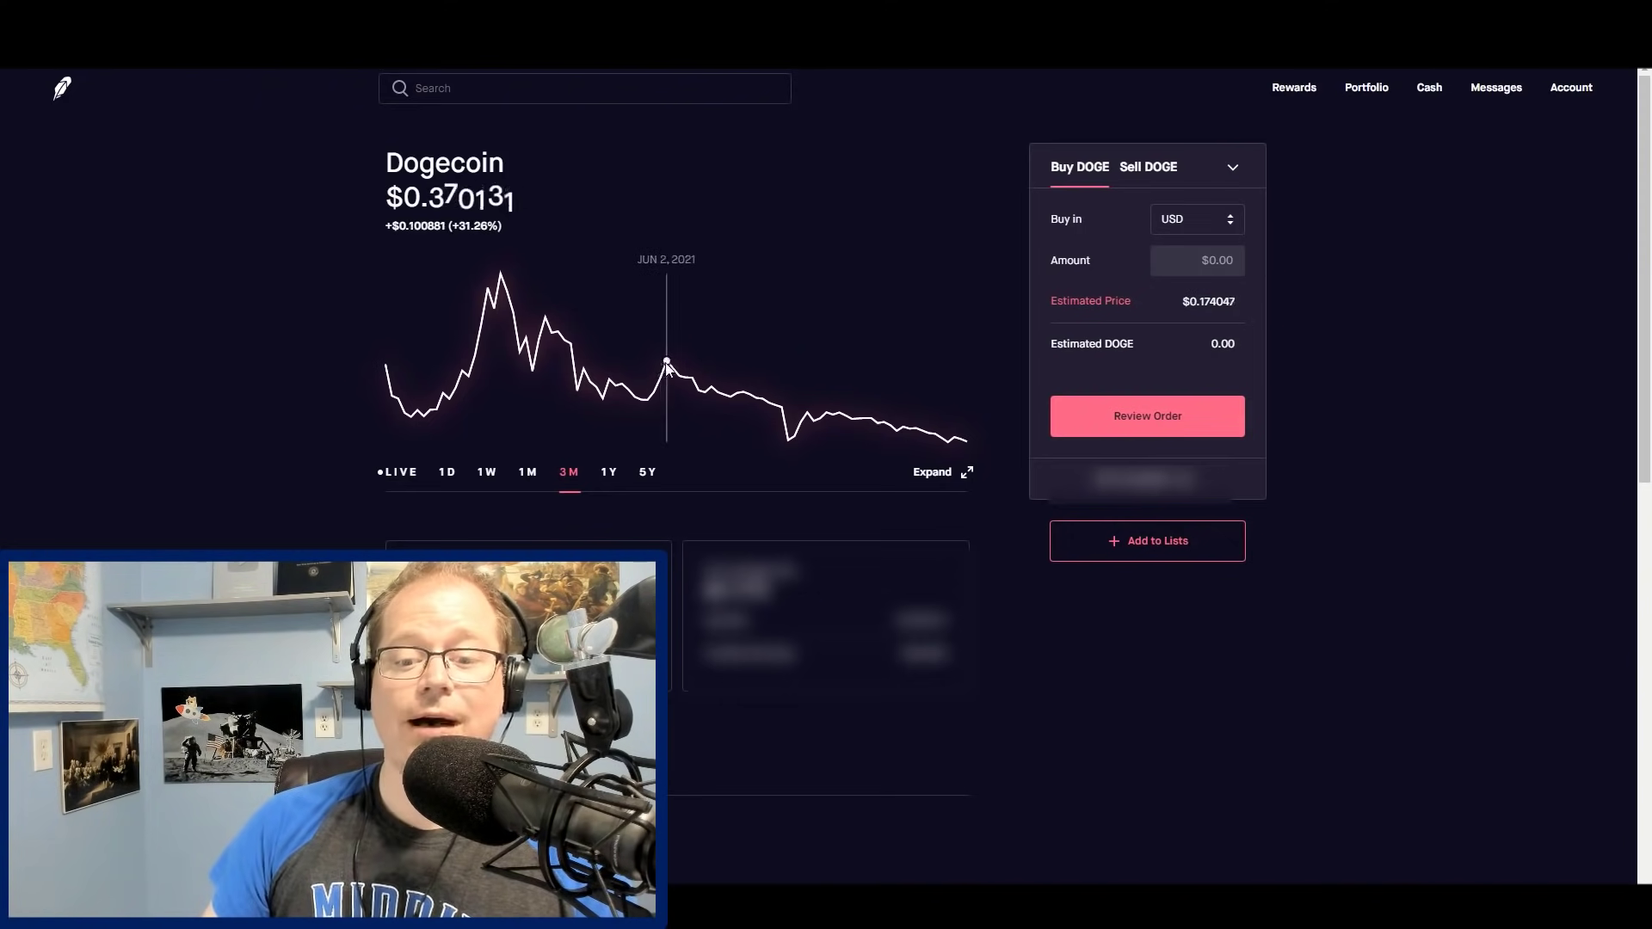
mouse_move(927, 432)
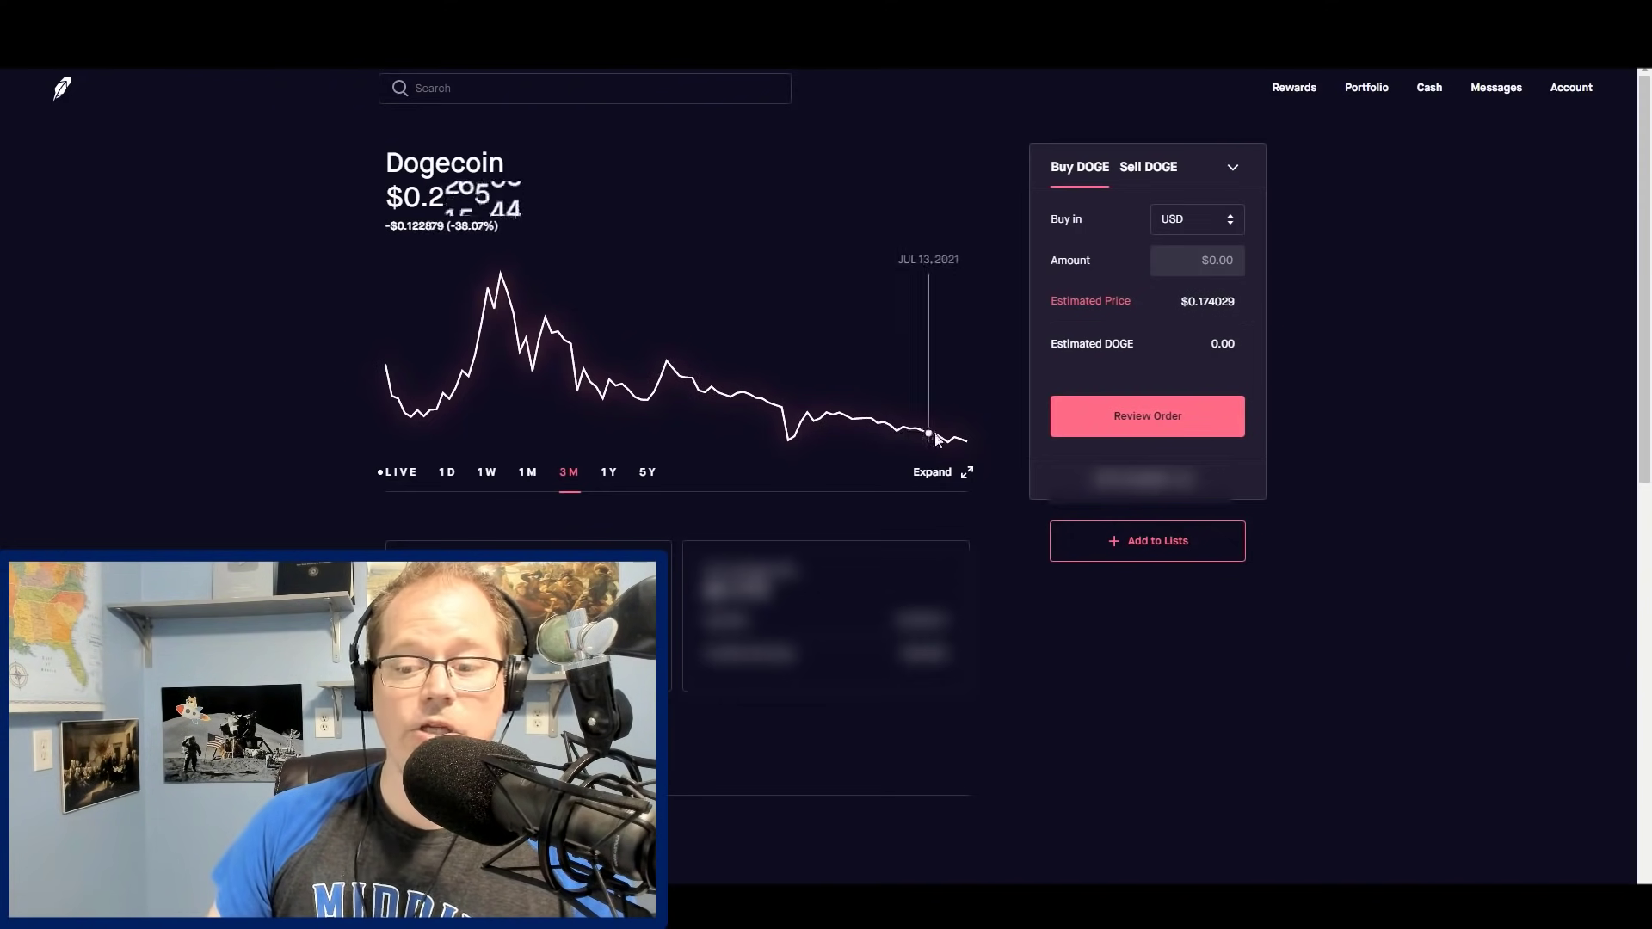
mouse_move(963, 442)
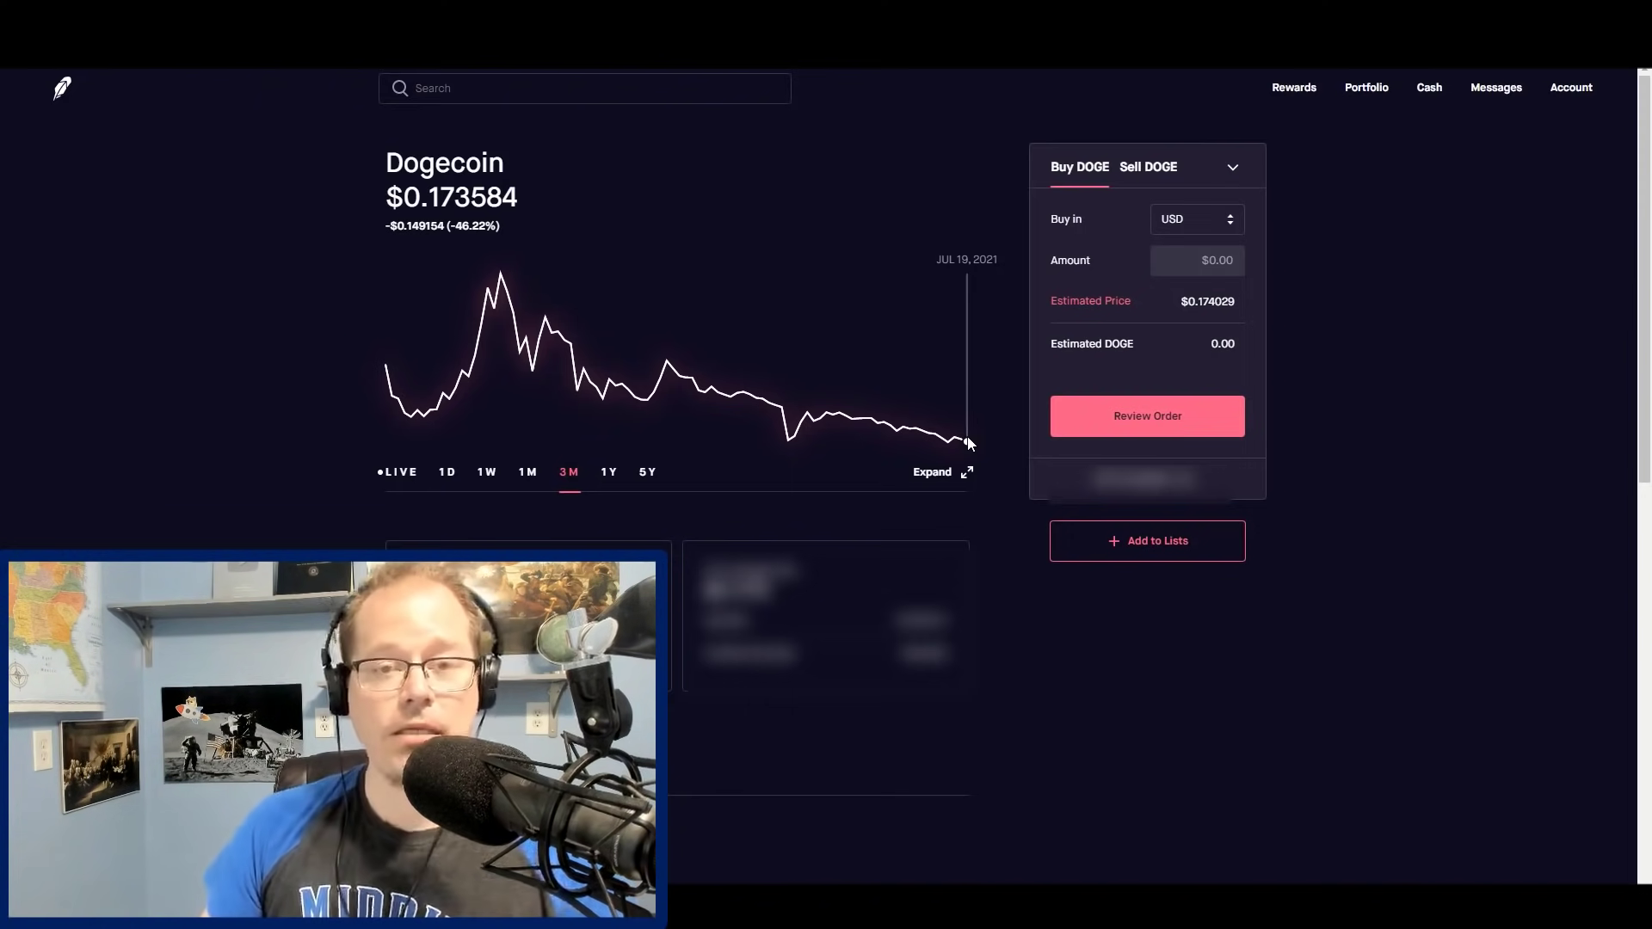
mouse_move(826, 413)
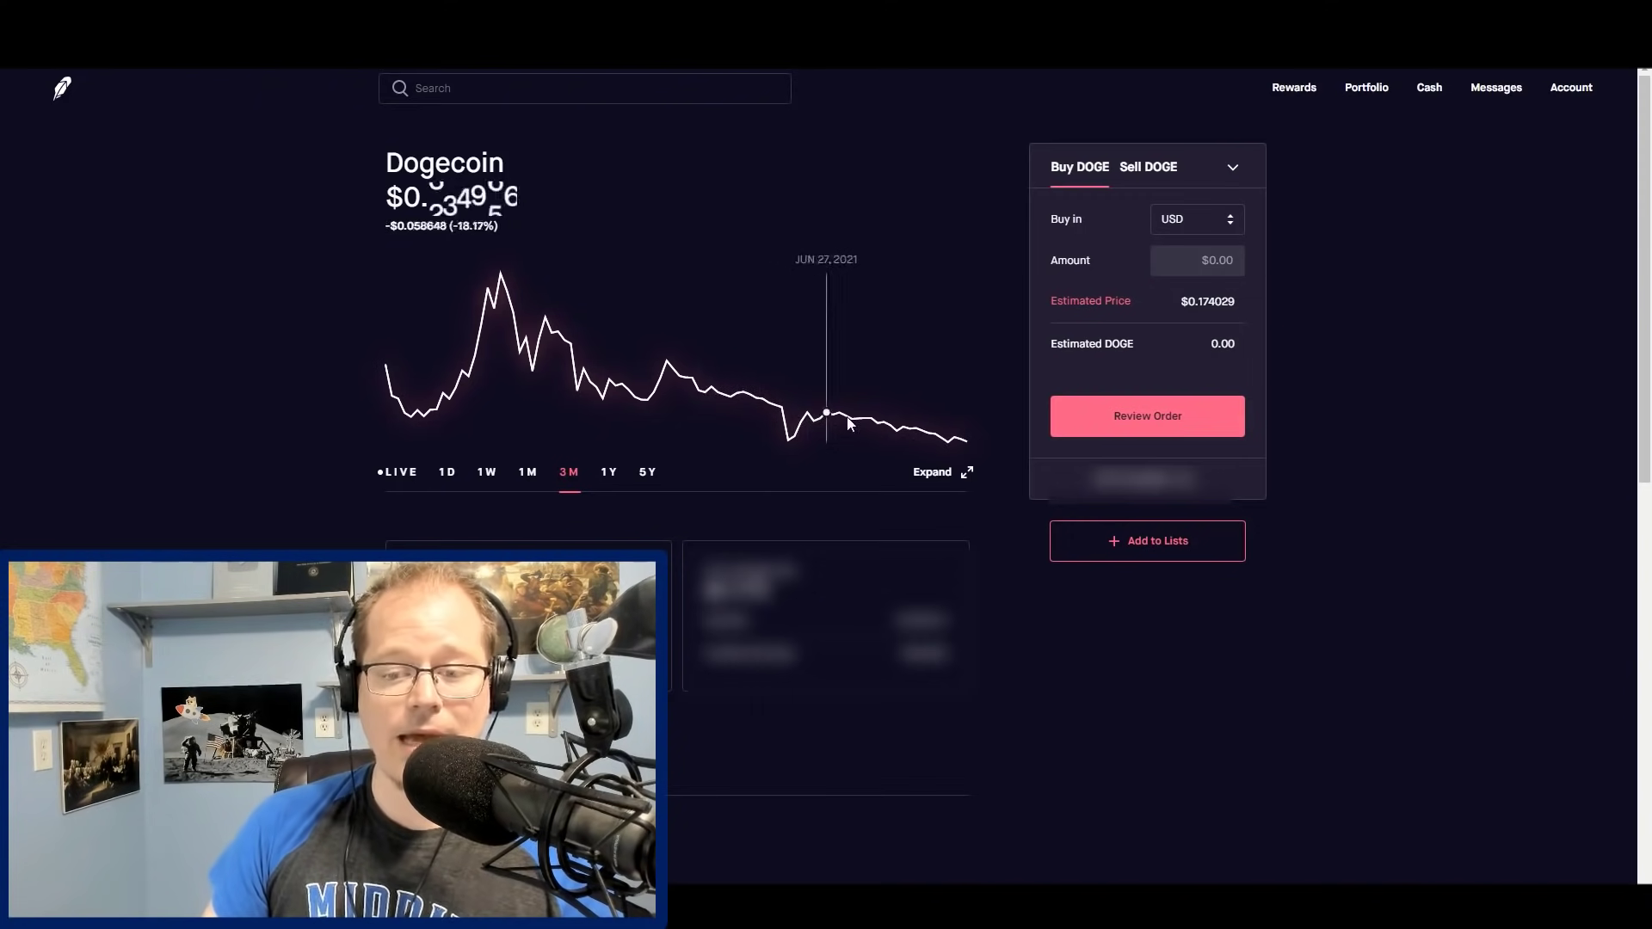
mouse_move(241, 490)
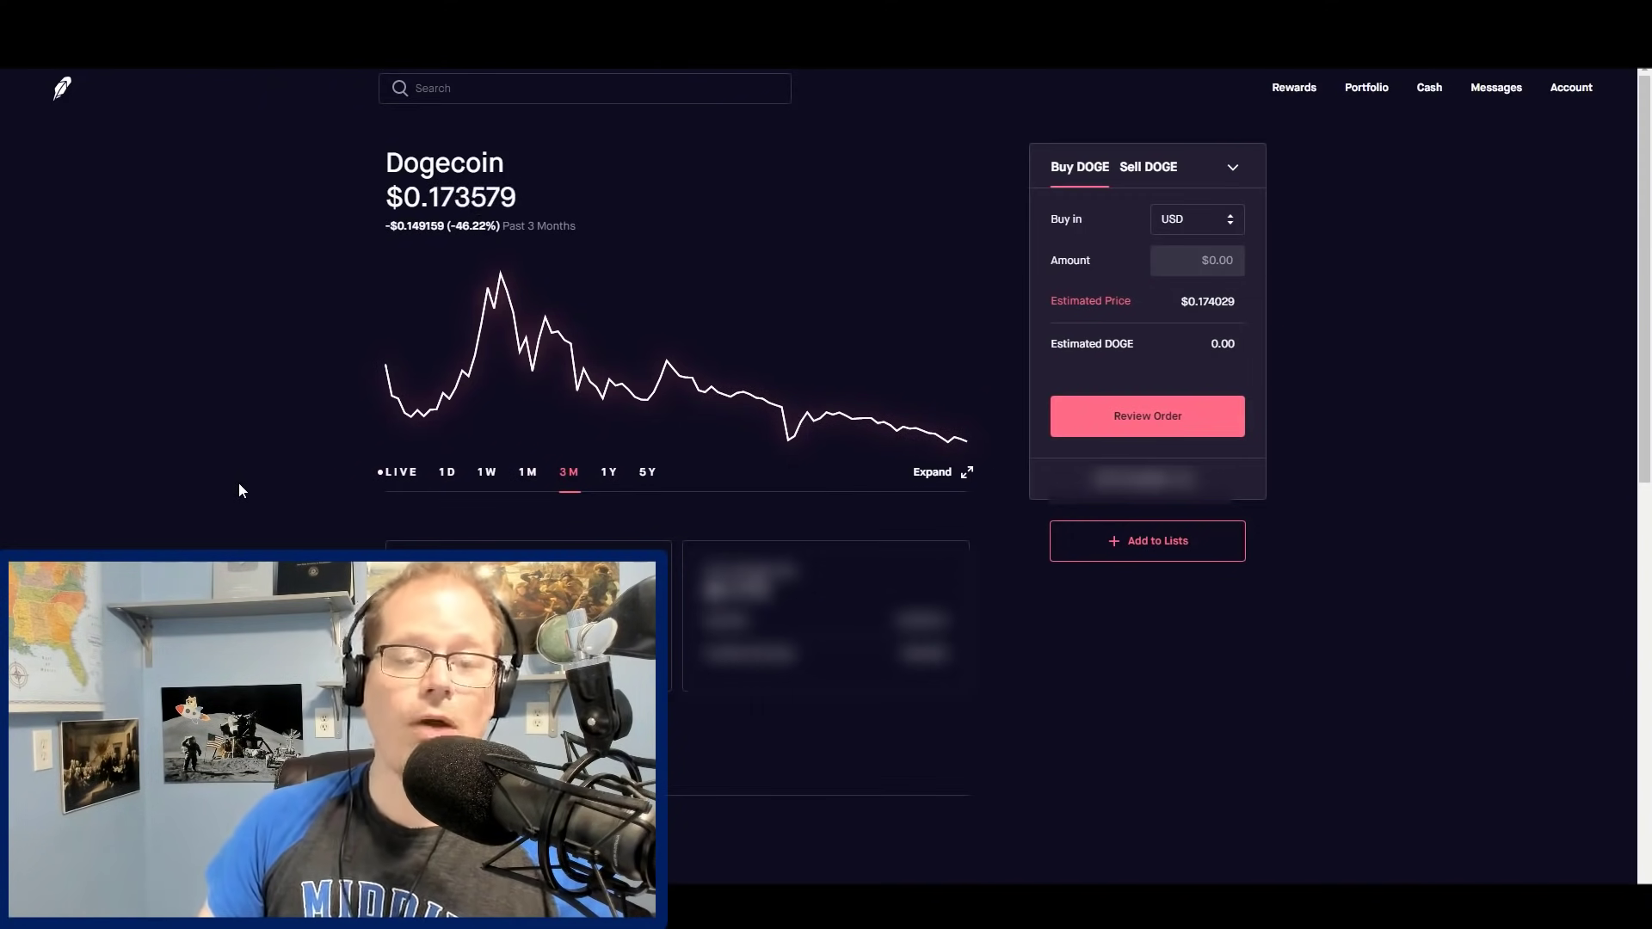